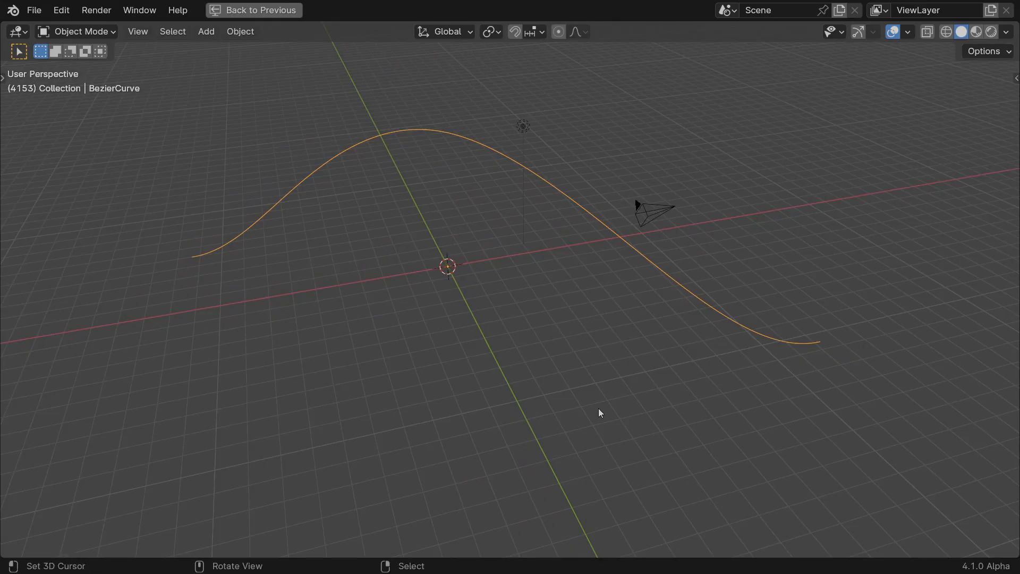
Create a new Geometry Nodes tree on the Bezier curve, group input linked to output
click(291, 12)
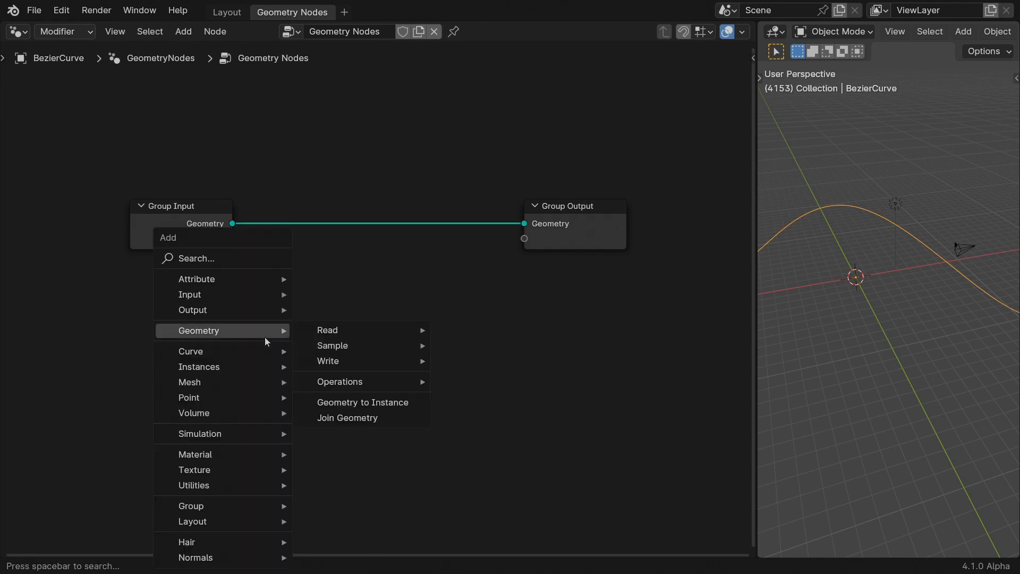
Add a String to Curves node with the sentence 'Animate a whole sentence sliding along a custom drawn curve.'
text(string)
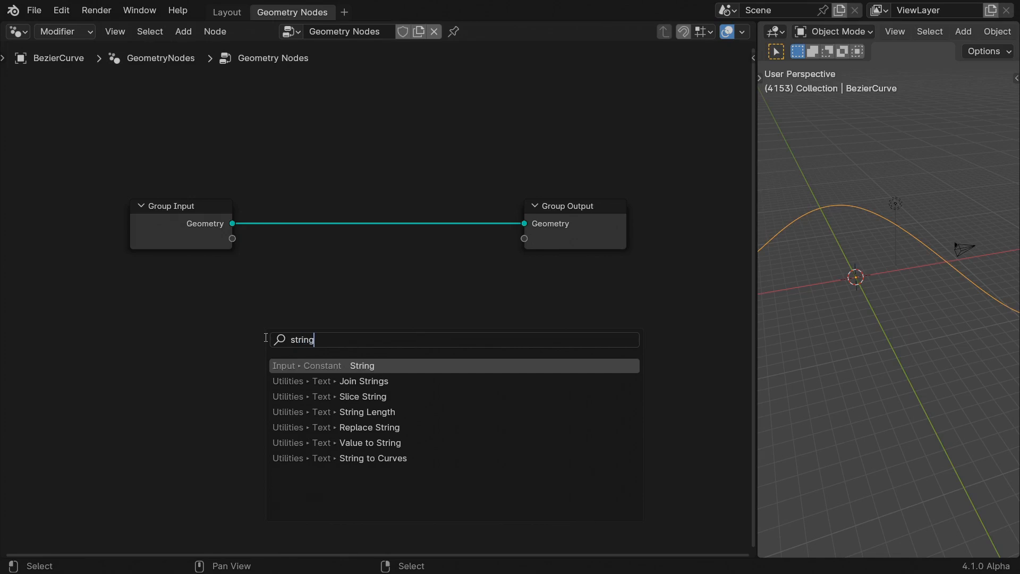
click(373, 458)
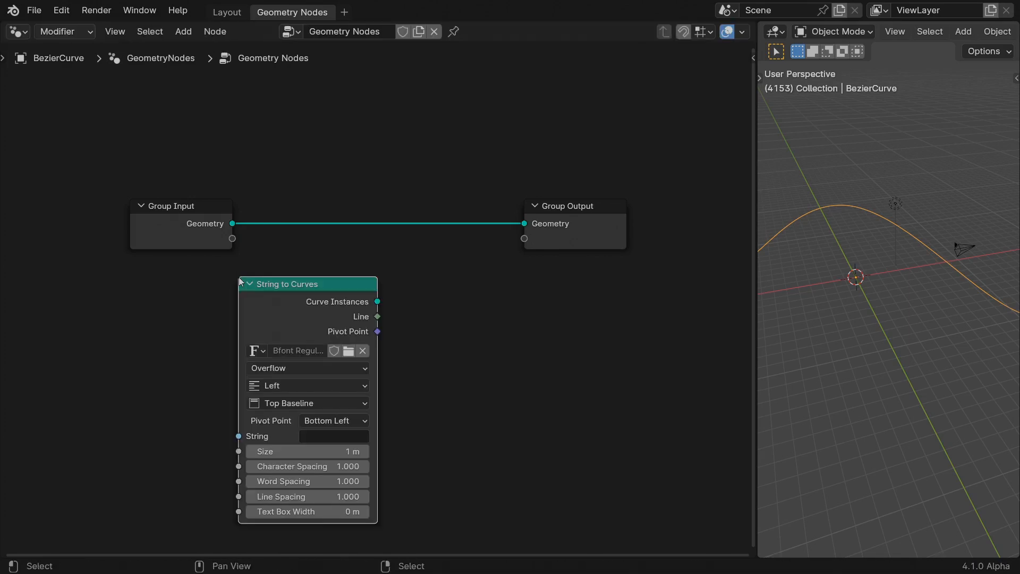
text(Anima)
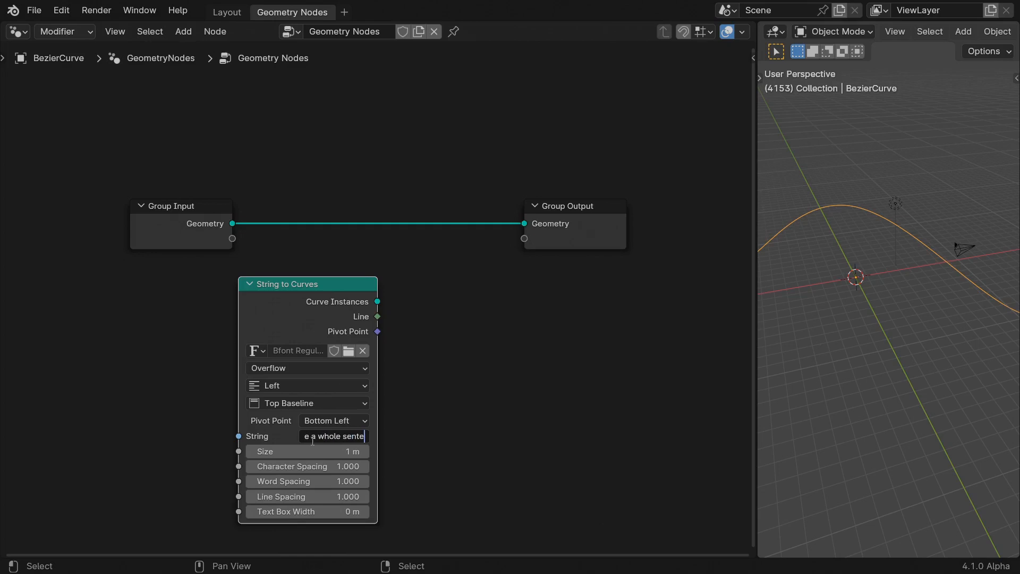
text(nce sliding alon)
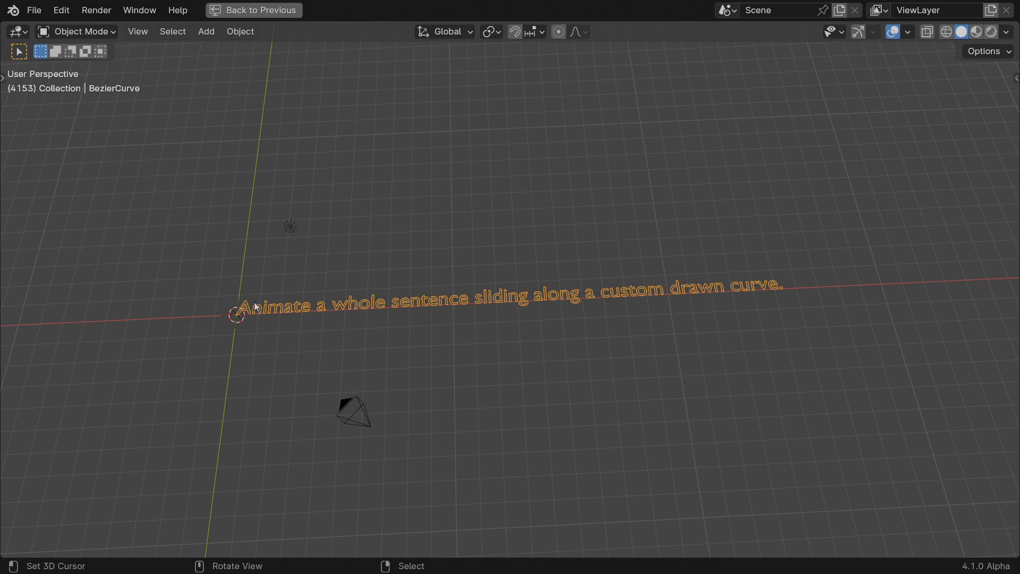
mouse_move(327, 301)
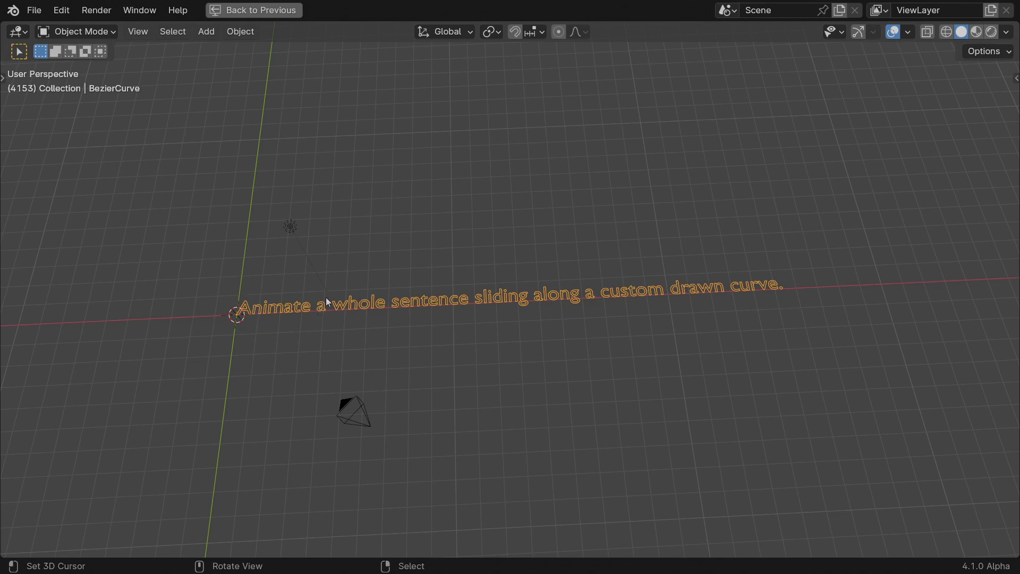
mouse_move(396, 312)
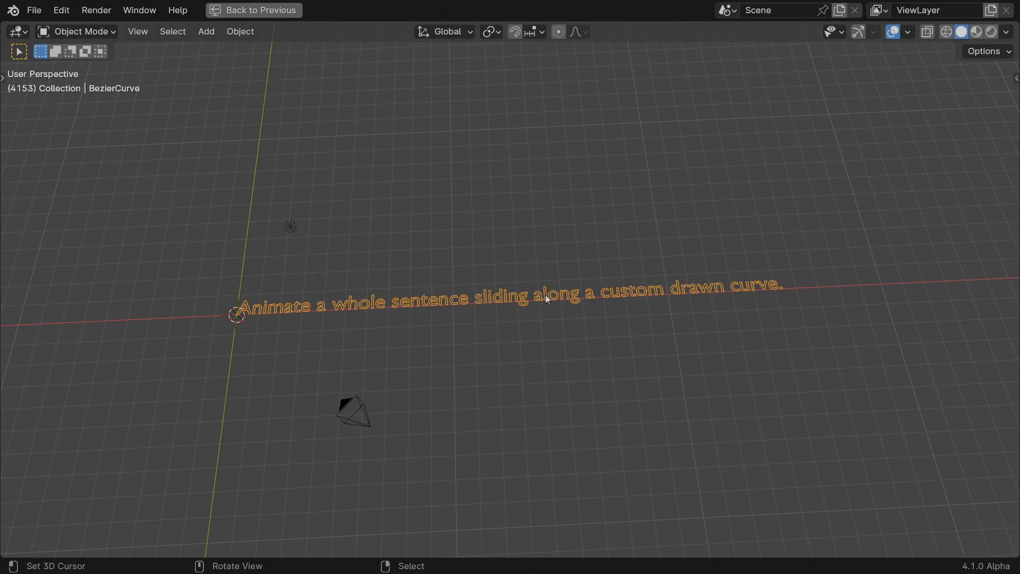
mouse_move(428, 352)
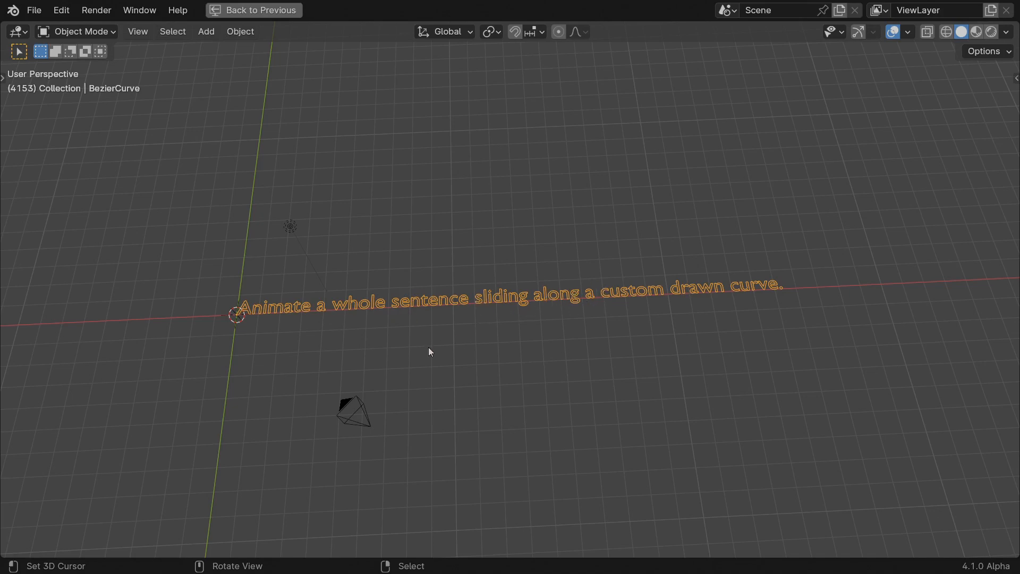
Link the text curves to the output and insert a Set Position node on that link
click(292, 11)
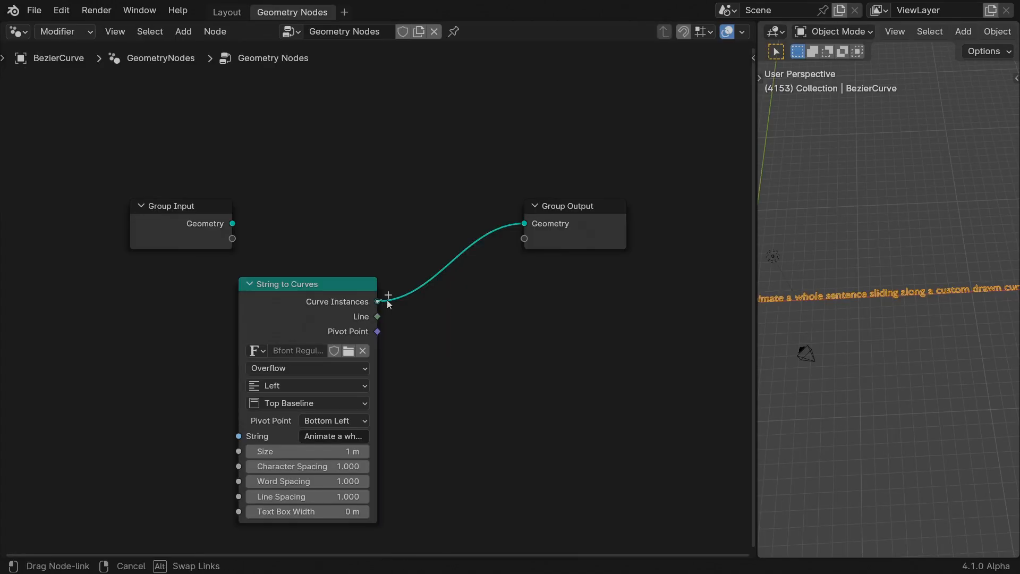
text(set pos)
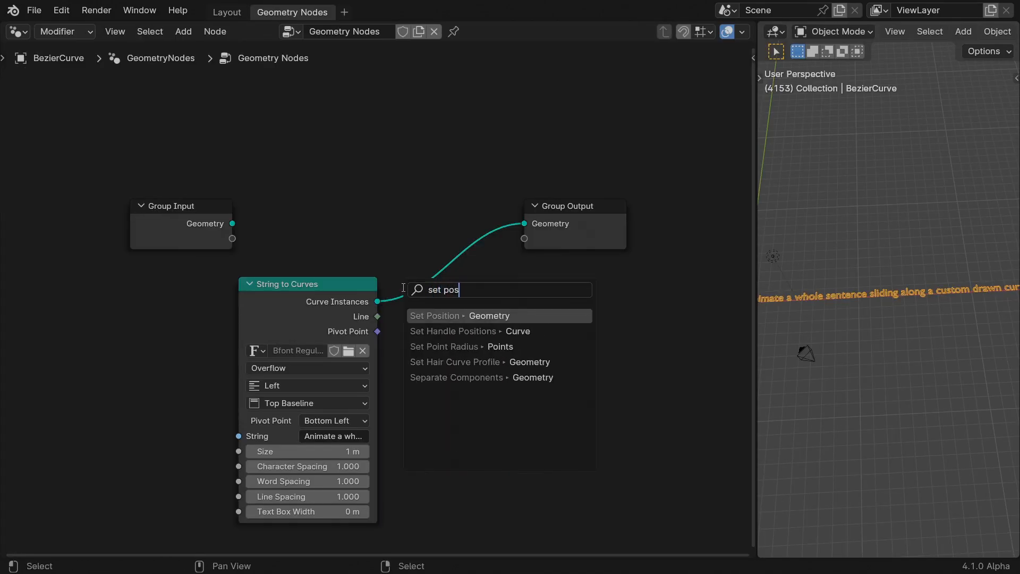
click(460, 315)
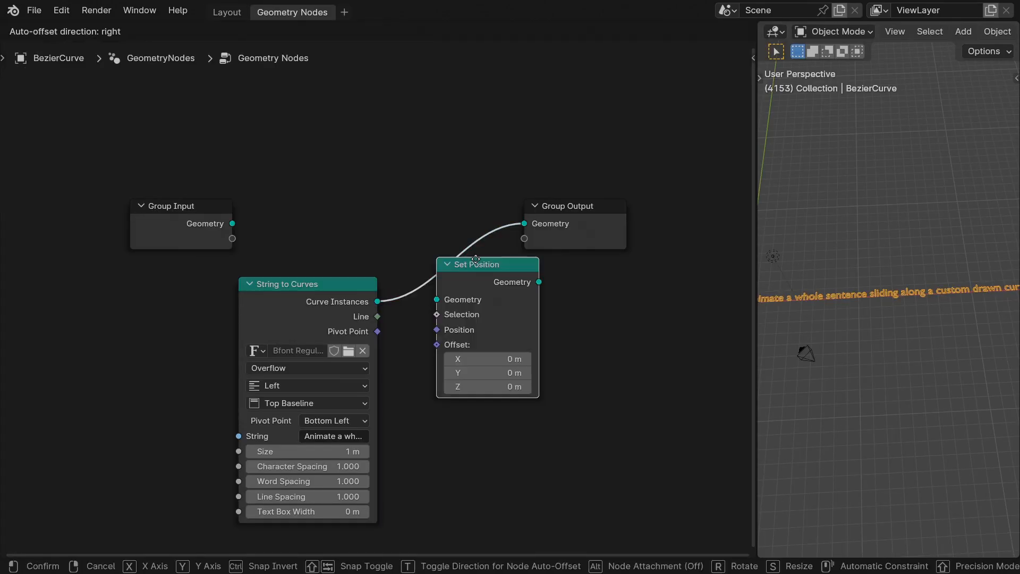
Join the text with the original curve and add a Sample Curve node reading the Group Input geometry
text(join)
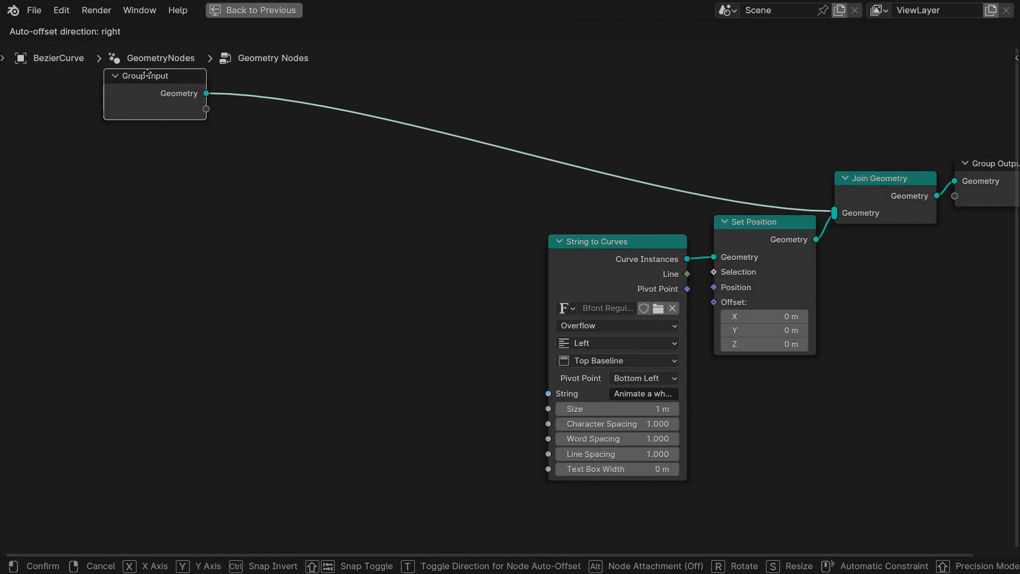
text(sample)
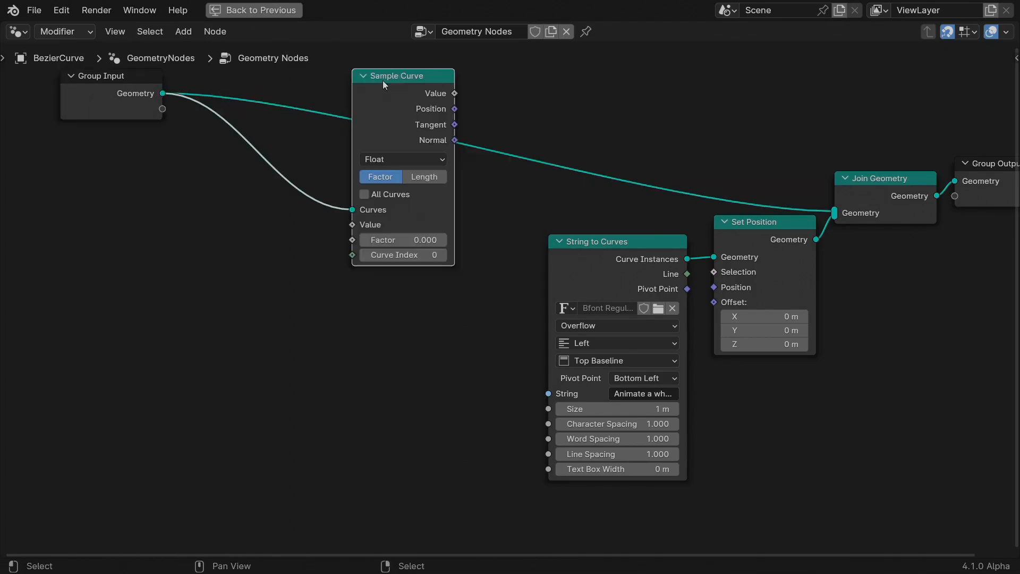
mouse_move(454, 108)
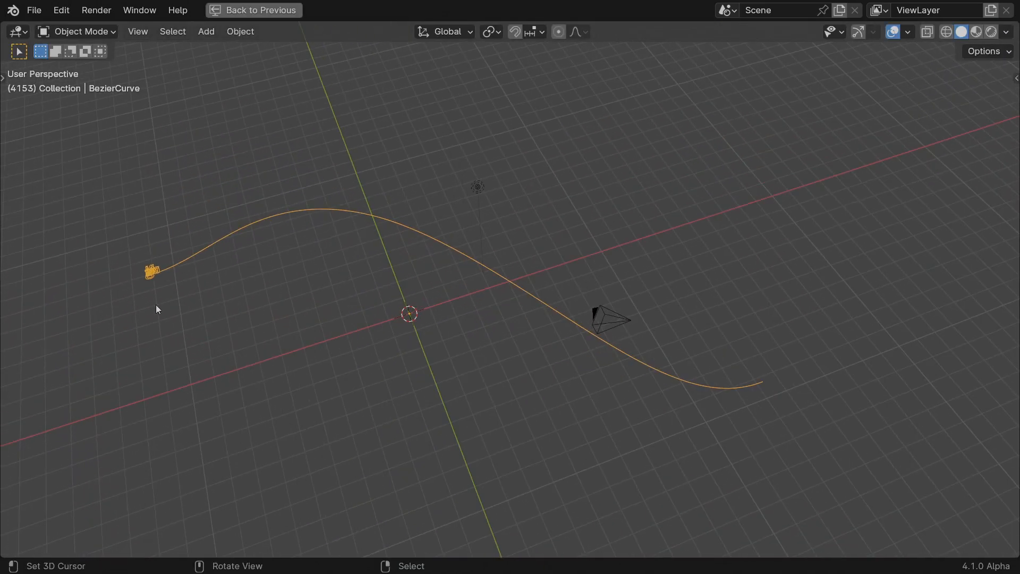
mouse_move(200, 303)
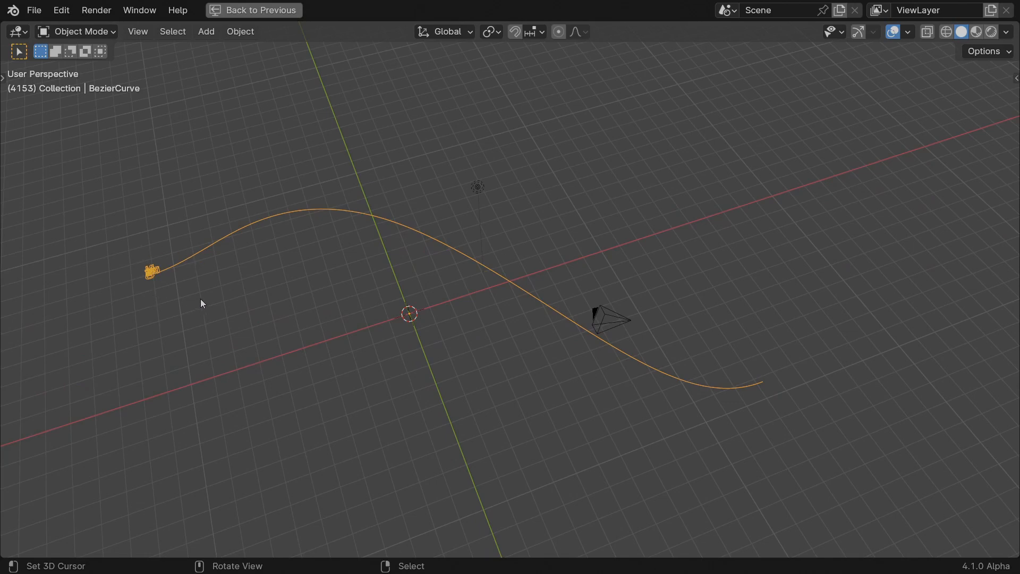
Drive Set Position from Sample Curve's Position and add a Position input node
click(292, 11)
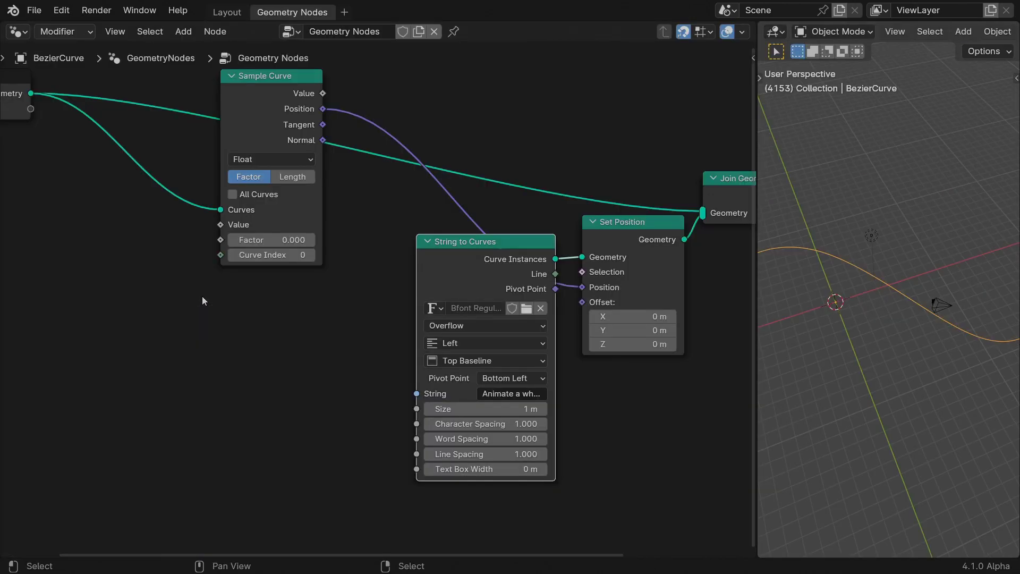
mouse_move(289, 253)
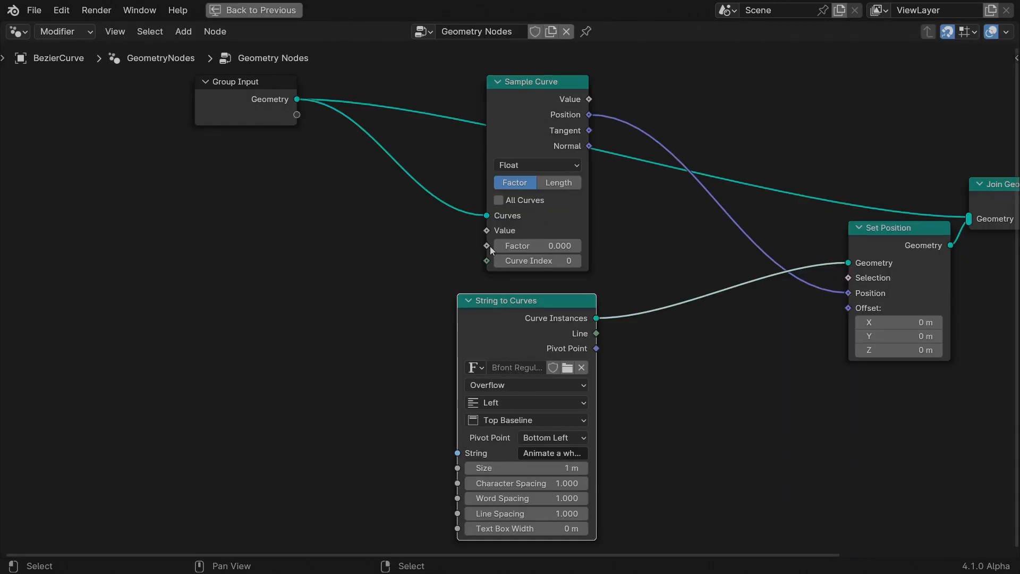
text(pos)
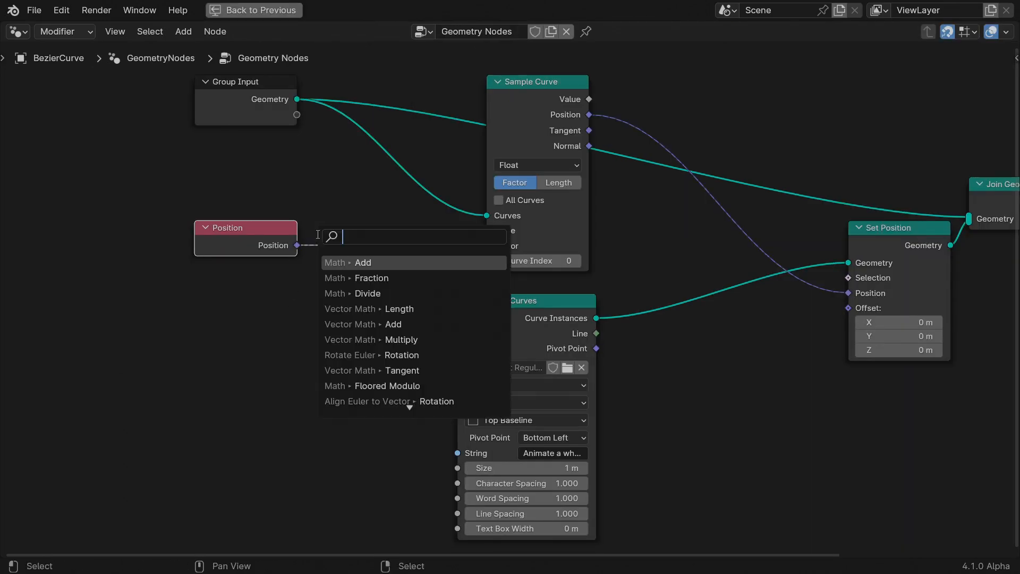
Add Vector Math Length and Curve Length nodes, divide them and feed Sample Curve's Factor
text(leng)
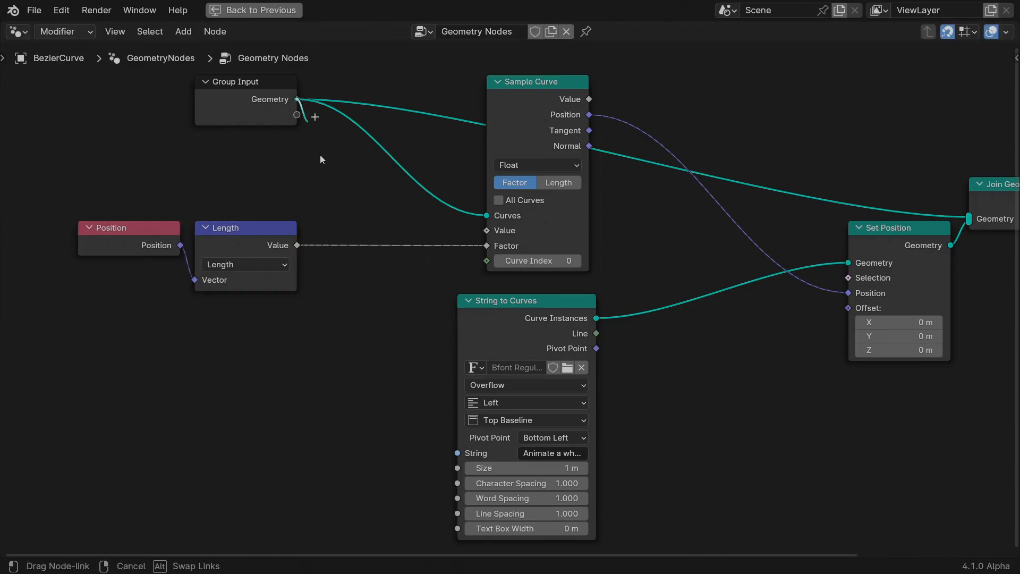
text(length)
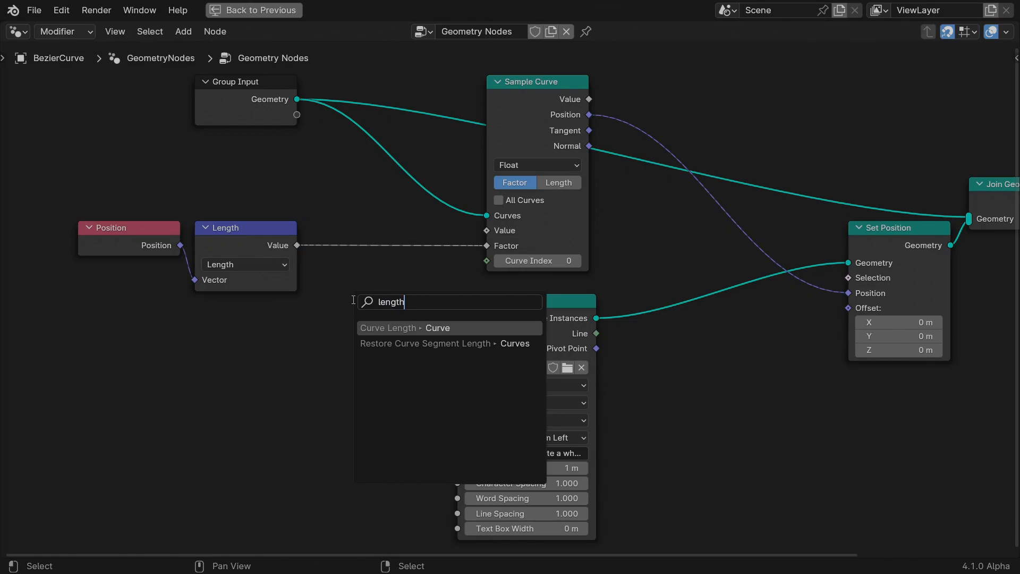
click(389, 328)
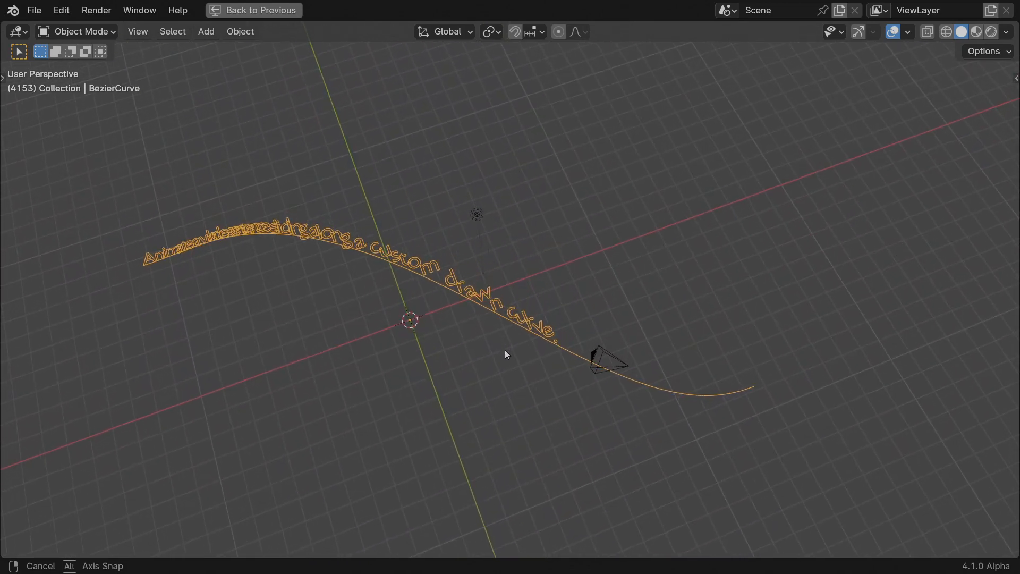
Check the sentence riding the curve in the 3D view, then return to the node tree
click(506, 354)
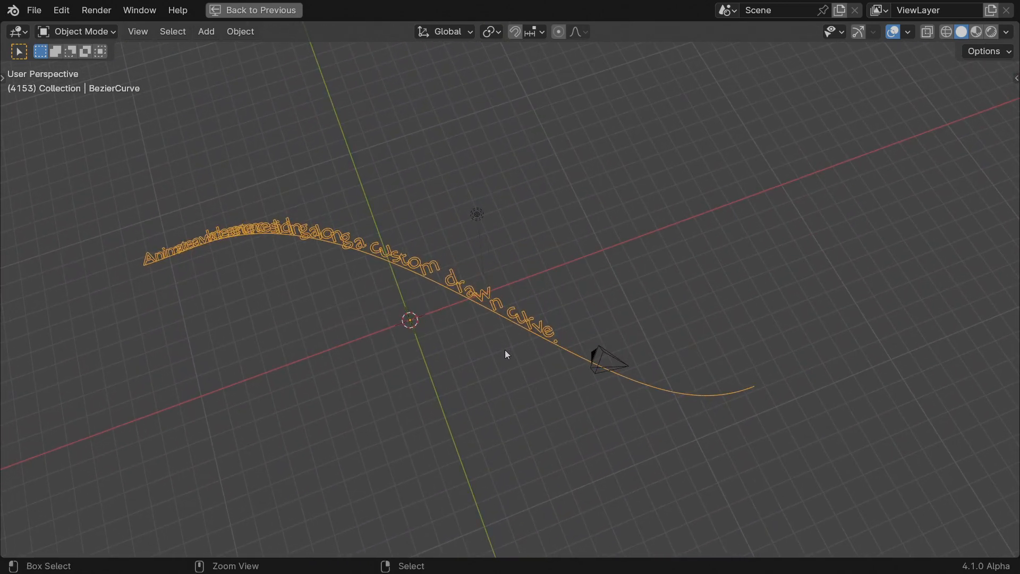
click(292, 12)
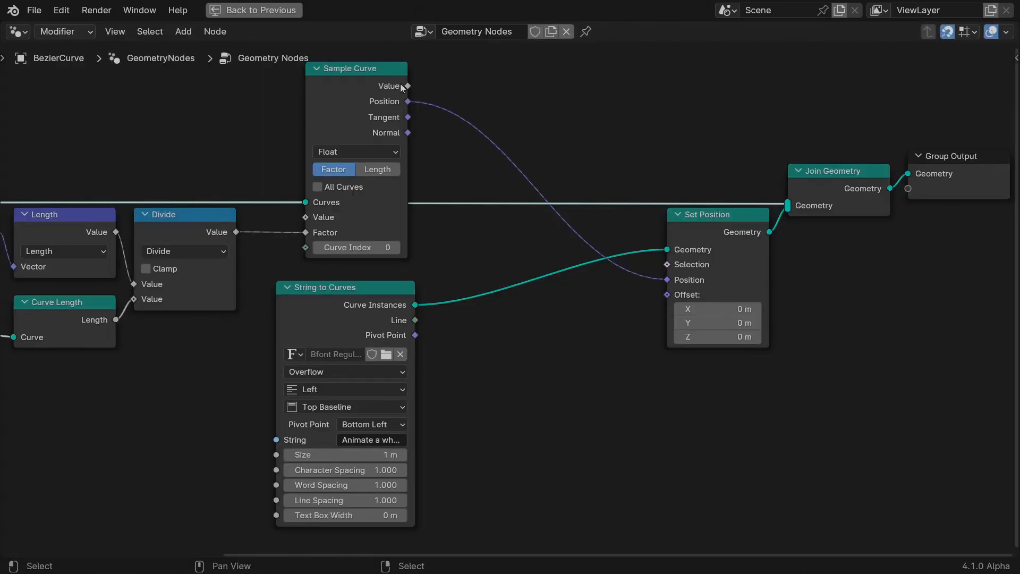
mouse_move(392, 115)
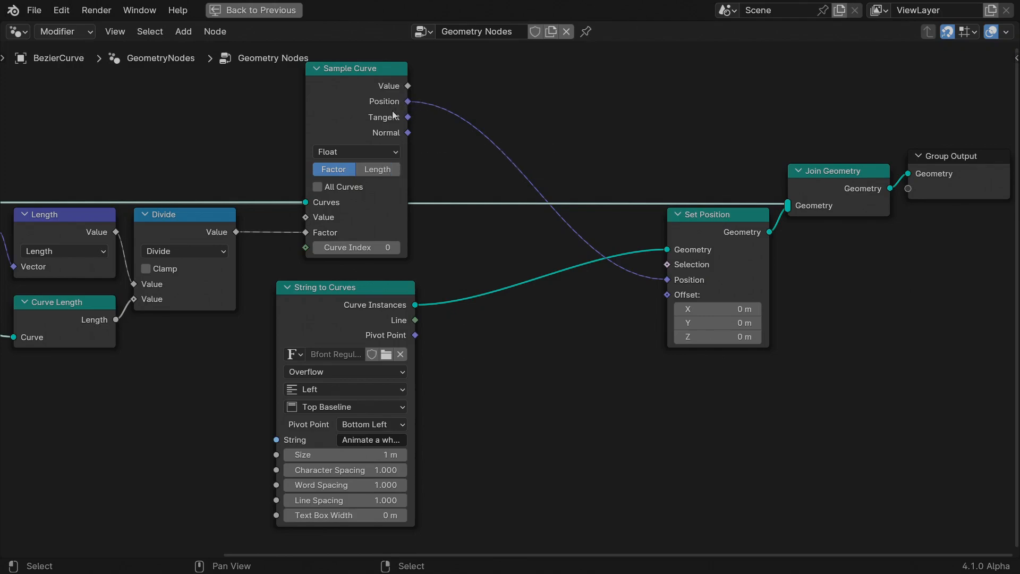
mouse_move(420, 126)
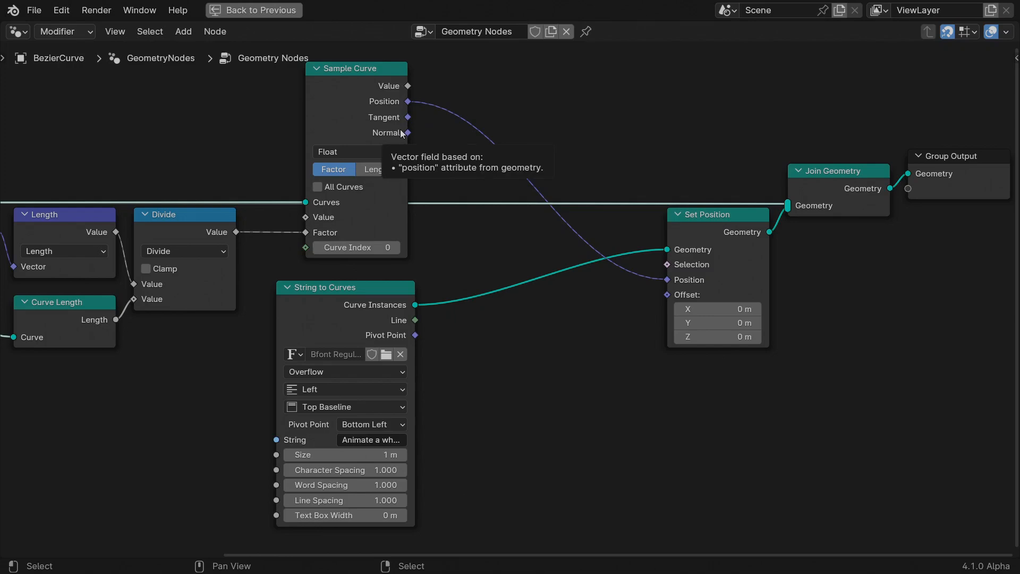
text(ro)
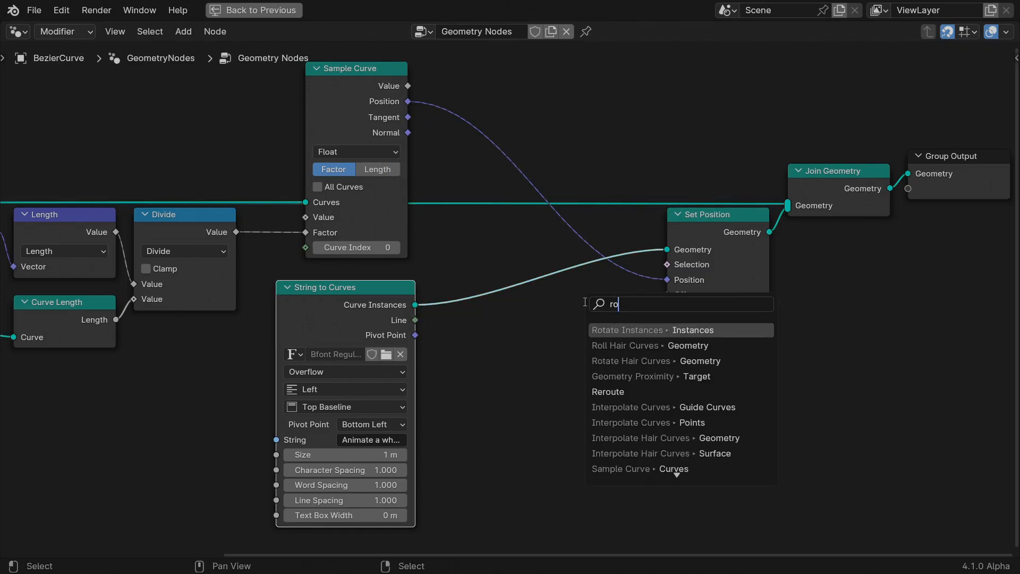
Add a Rotate Instances node and drop it onto the link between String to Curves and Set Position
click(627, 330)
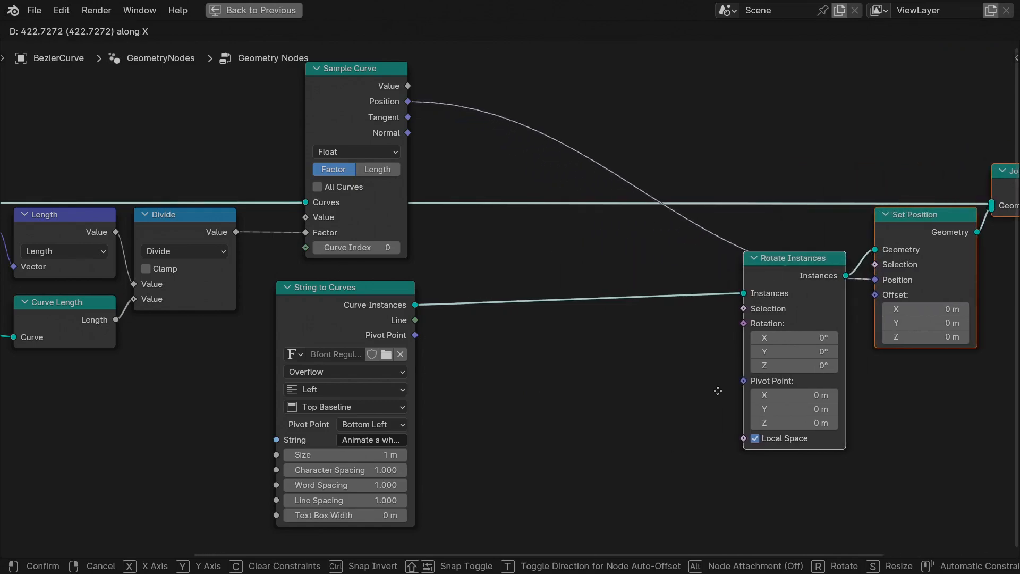
click(719, 390)
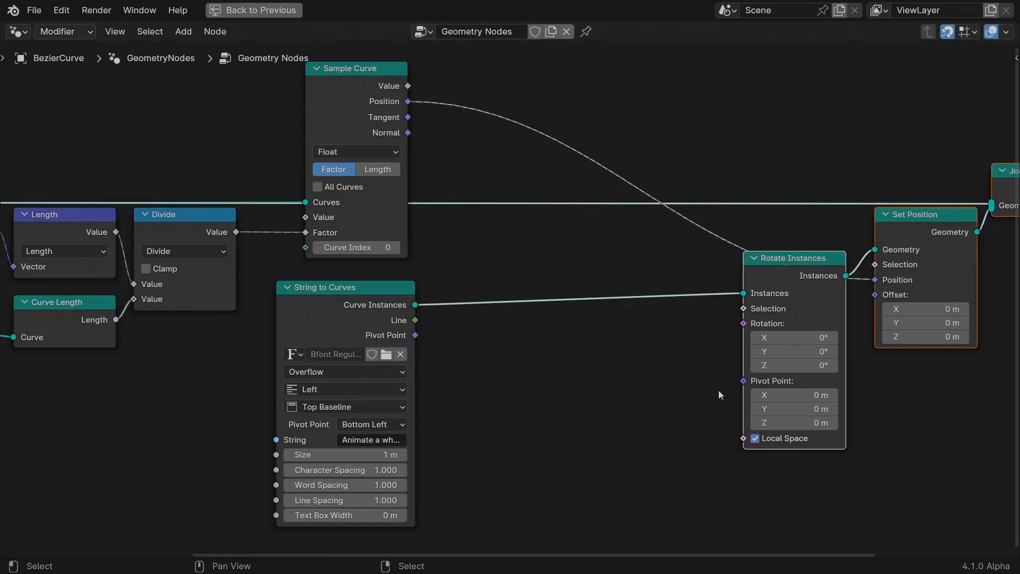
mouse_move(746, 325)
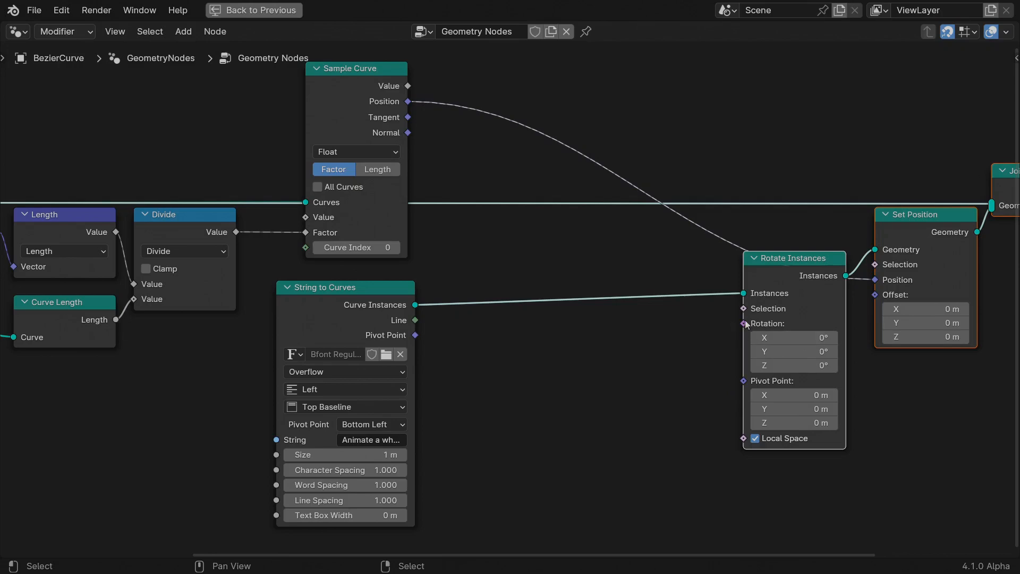
mouse_move(398, 123)
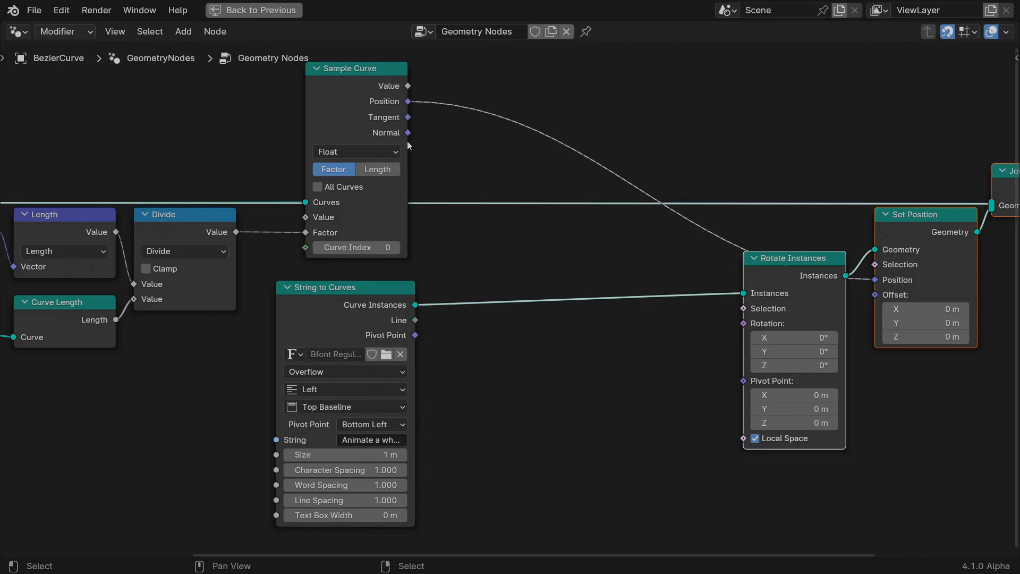
mouse_move(408, 123)
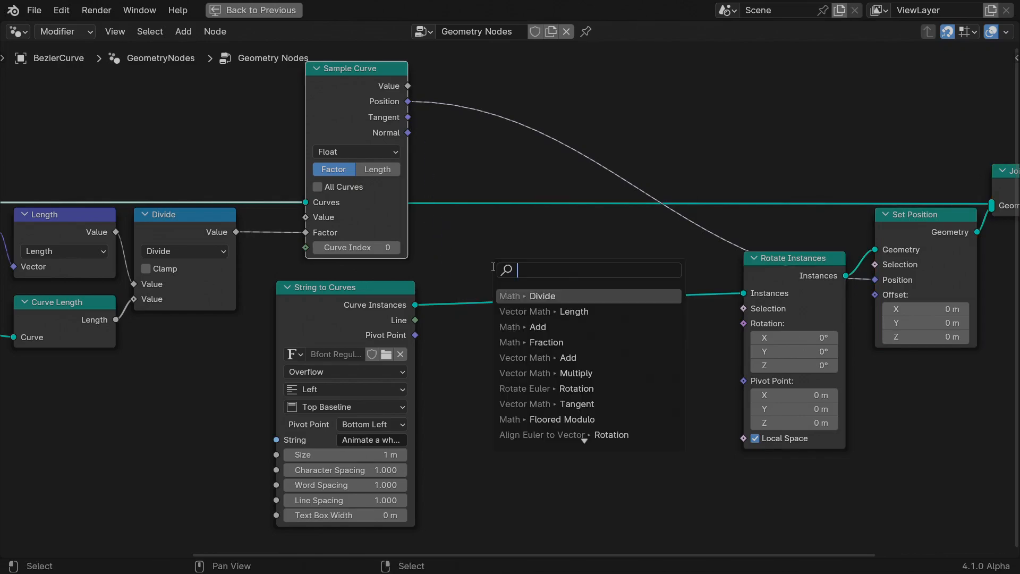
Search 'align' from the Rotation input to add an Align Euler to Vector node for the curve Tangent
text(align)
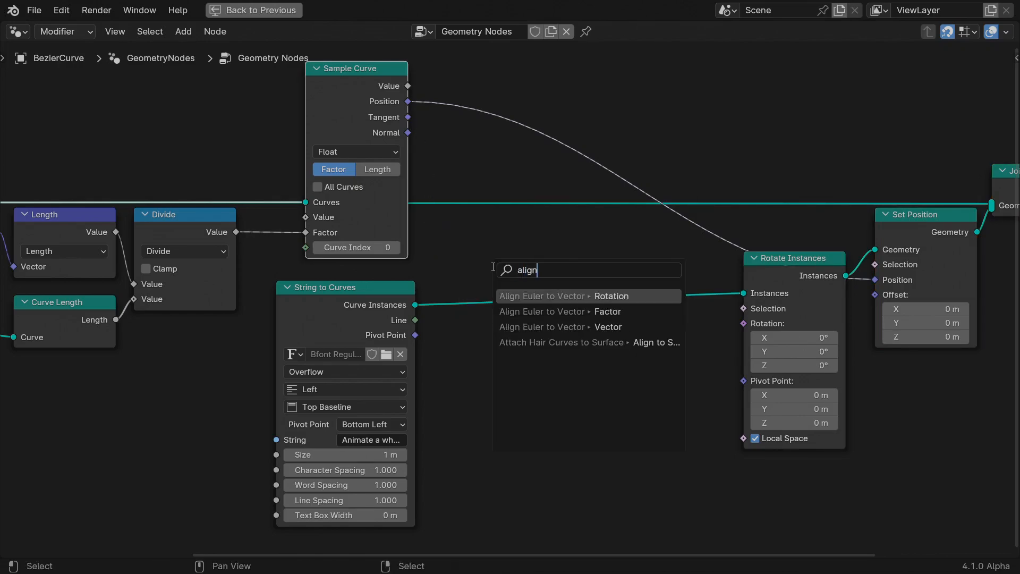
mouse_move(587, 312)
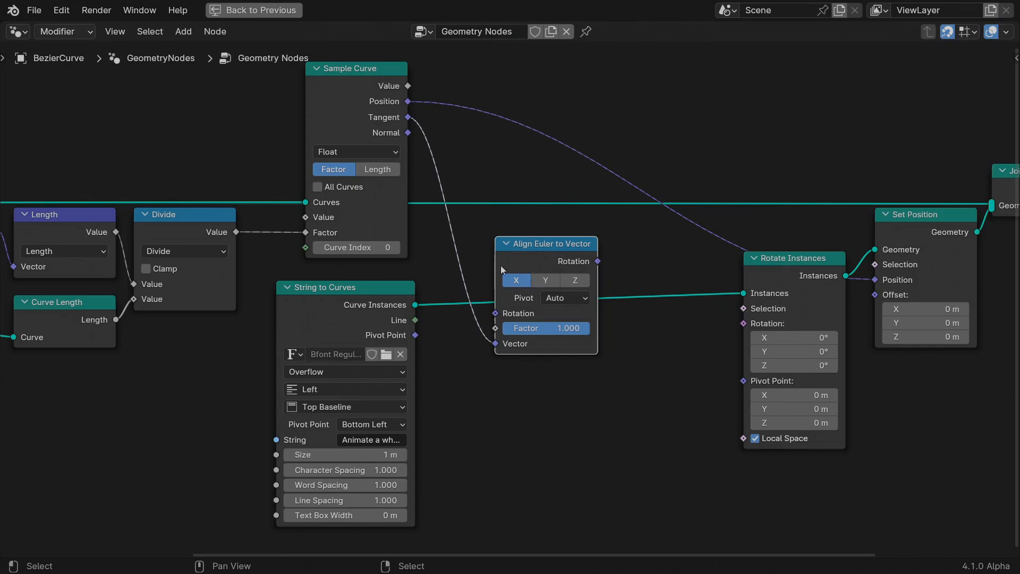
mouse_move(516, 280)
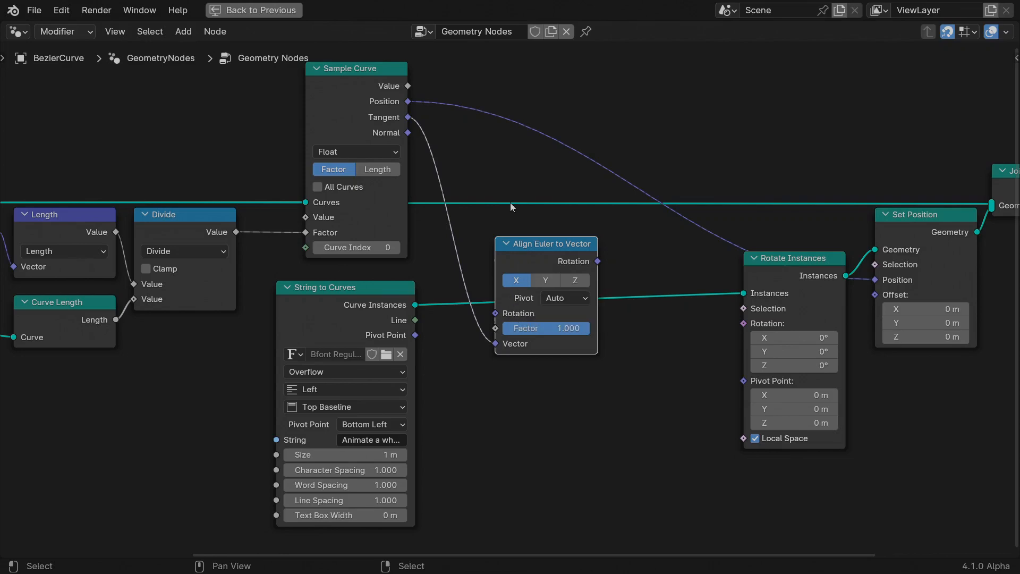
mouse_move(409, 129)
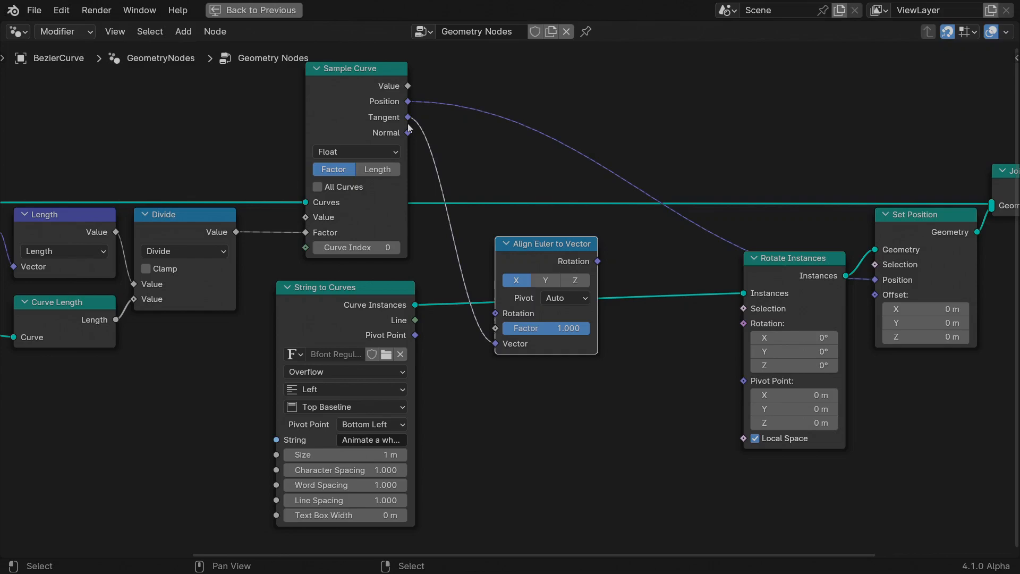
mouse_move(419, 123)
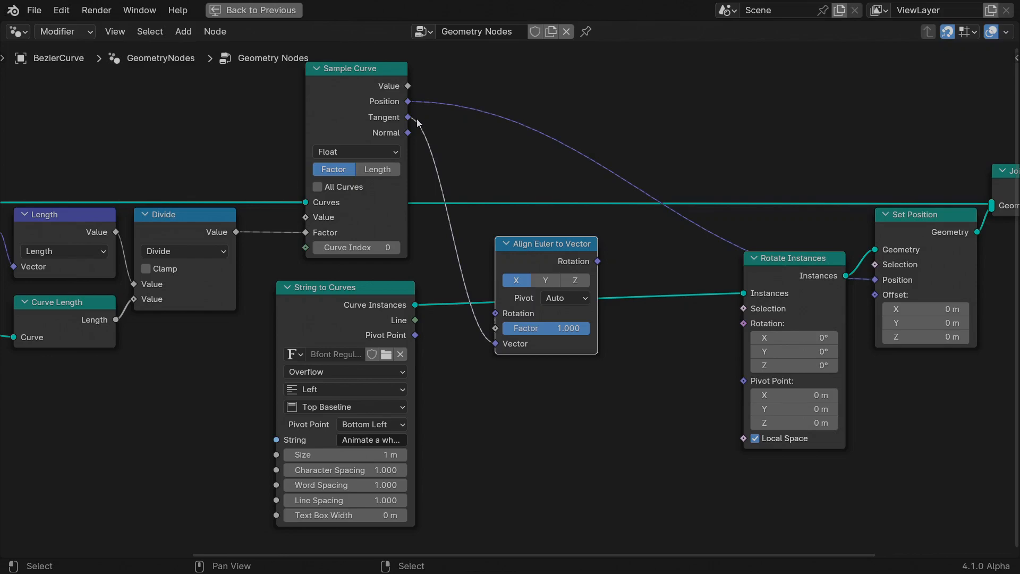
mouse_move(553, 357)
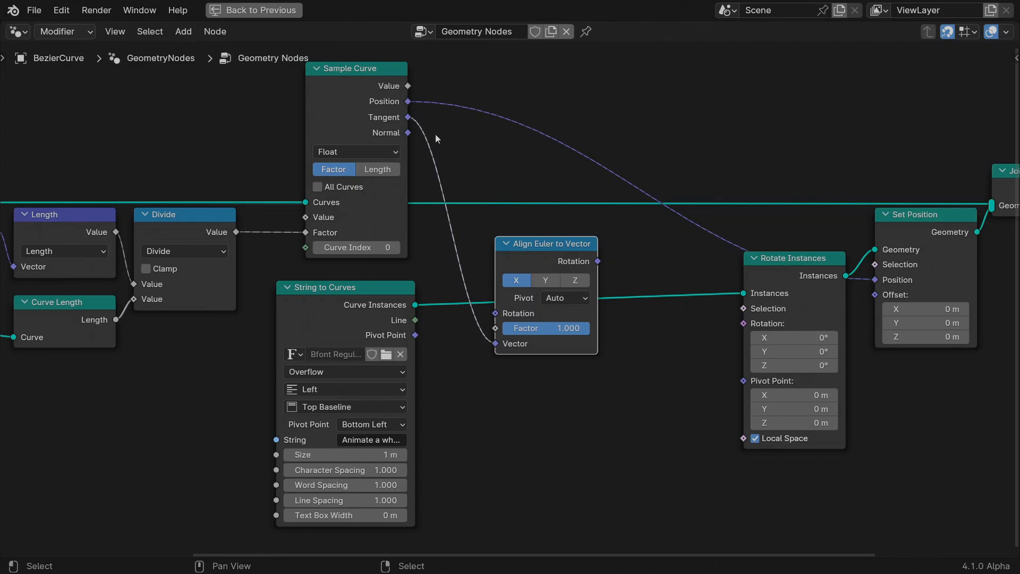
mouse_move(598, 266)
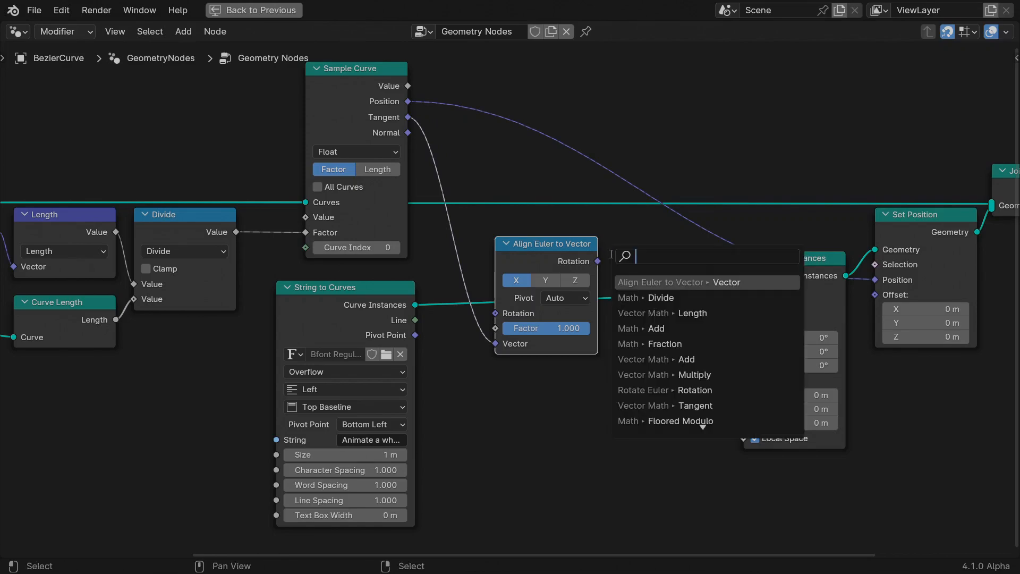
Chain a second Align Euler to Vector on Y, fed by the curve Normal, into Rotate Instances
text(align)
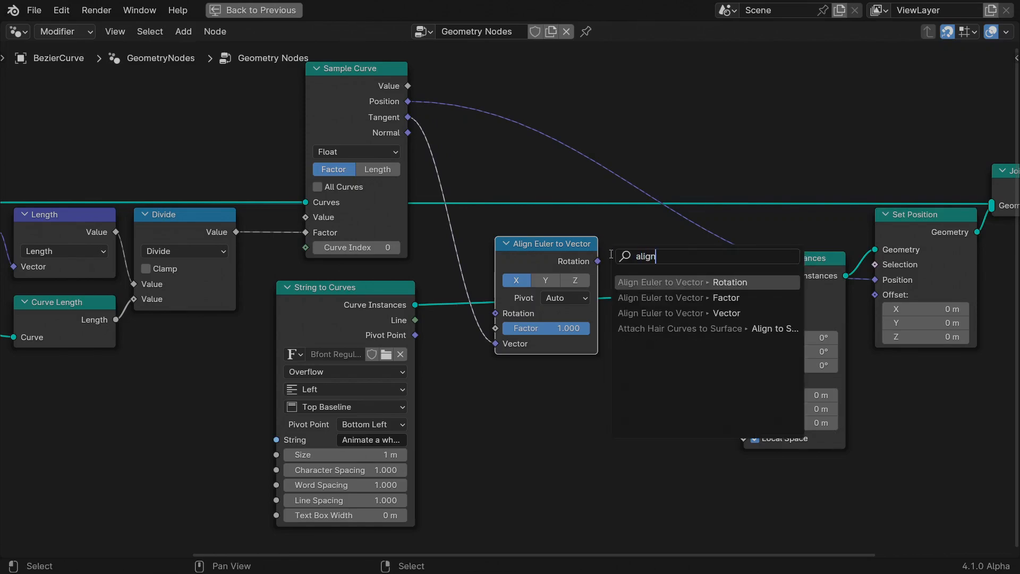
click(661, 281)
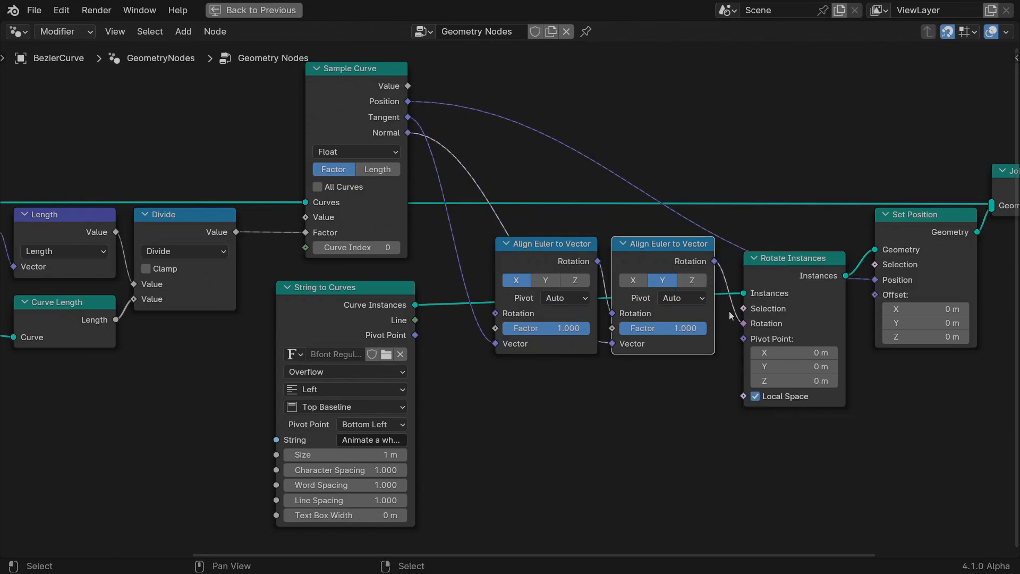
Rewire the rotation links so the sentence reads correctly along the curve, not mirrored
click(253, 9)
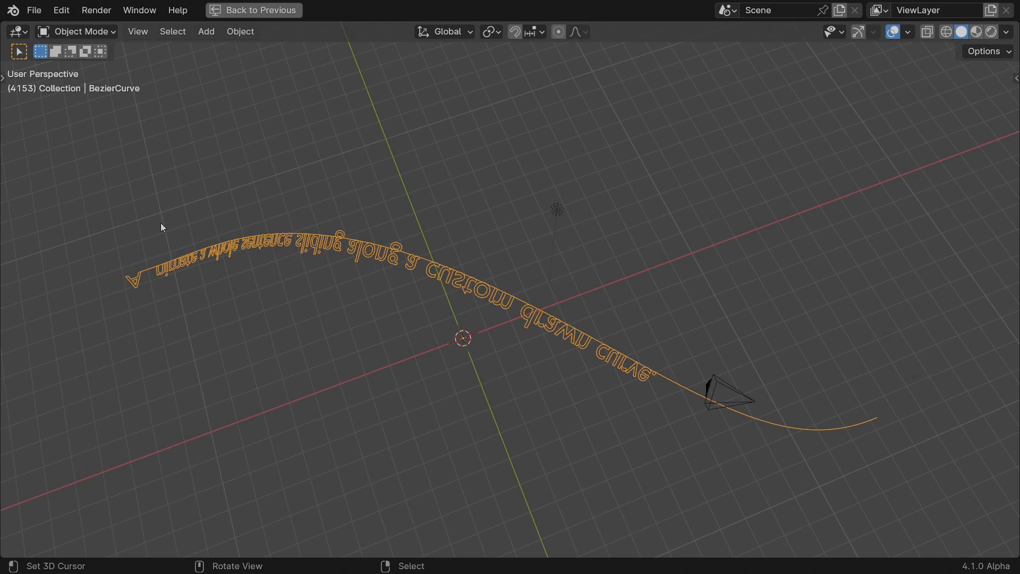
click(291, 12)
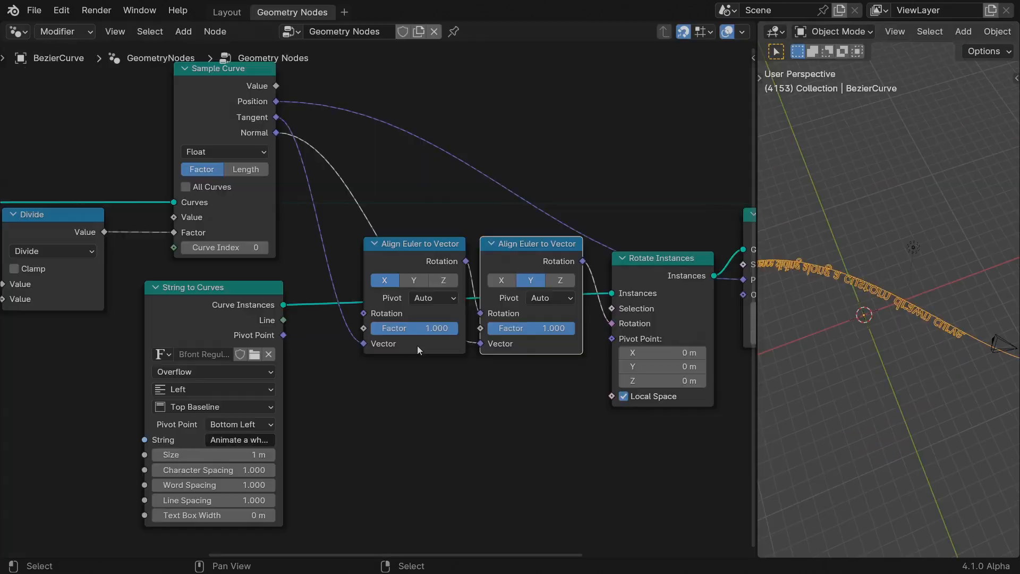
drag(276, 133, 351, 140)
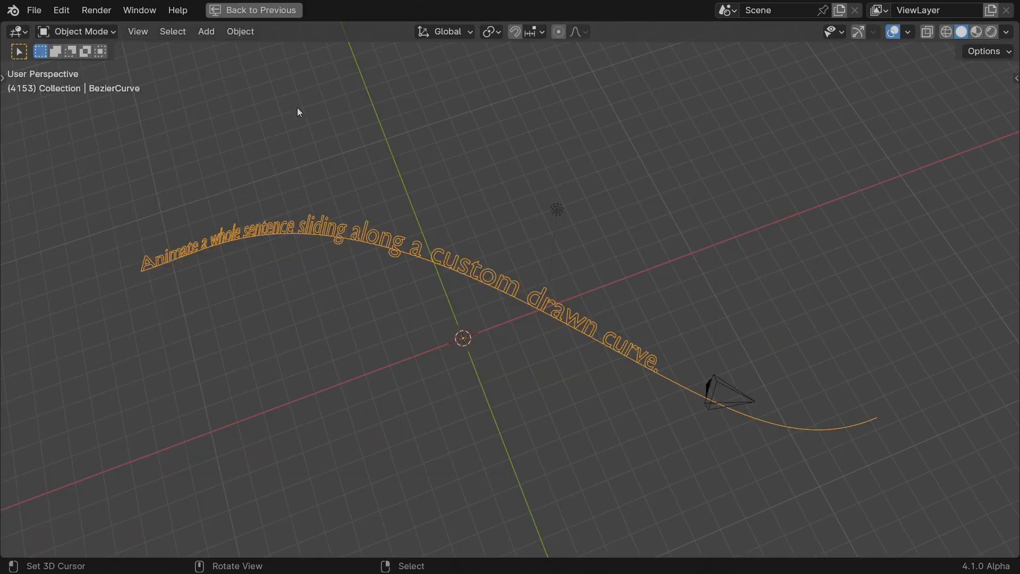
Insert a Math Add of 0.5 after Divide, then a Fraction node feeding Sample Curve's factor
click(292, 12)
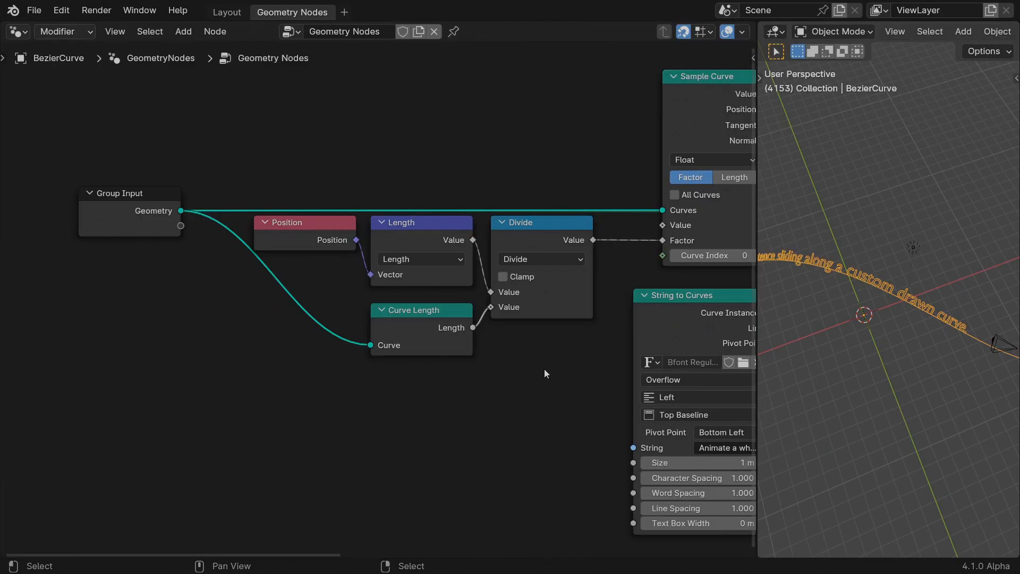
key(g)
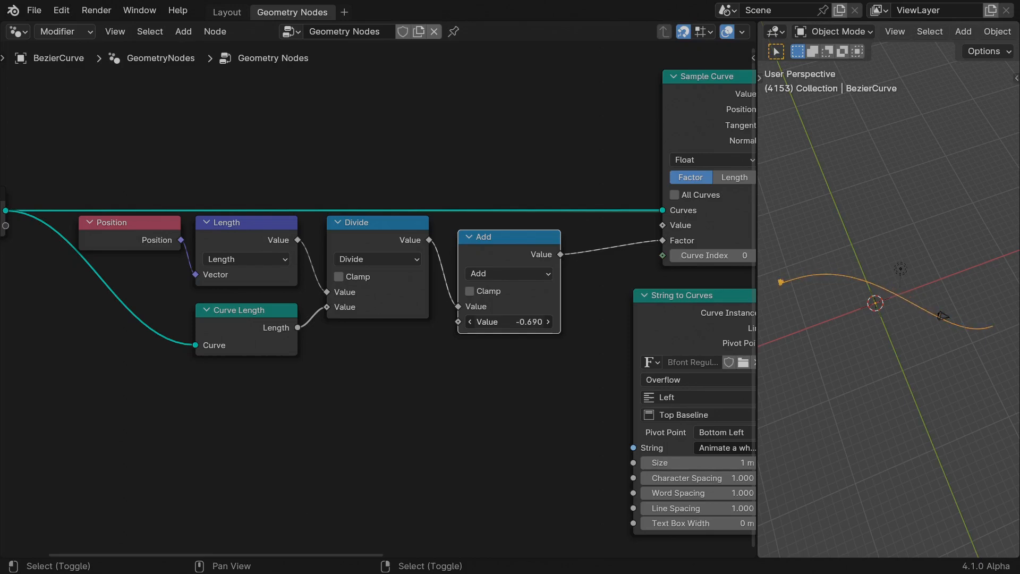
click(509, 321)
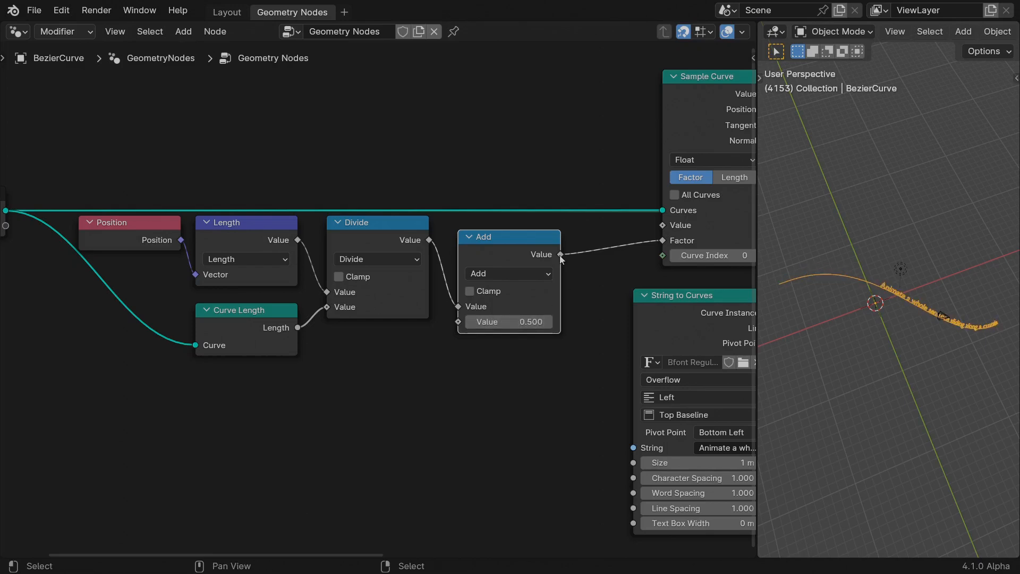
text(fractio)
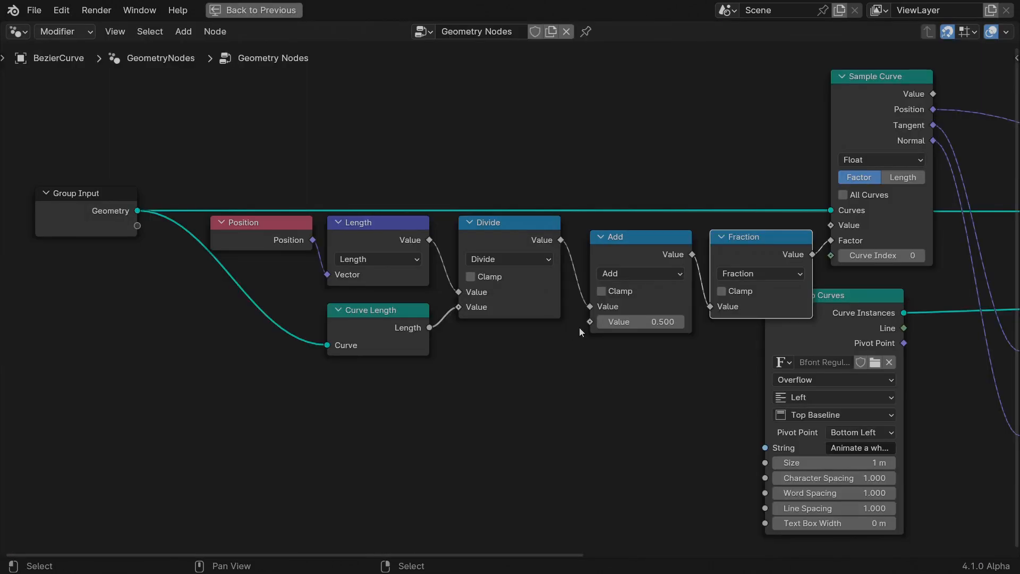
Feed a Scene Time node into the Add offset and play back the sliding sentence
text(time)
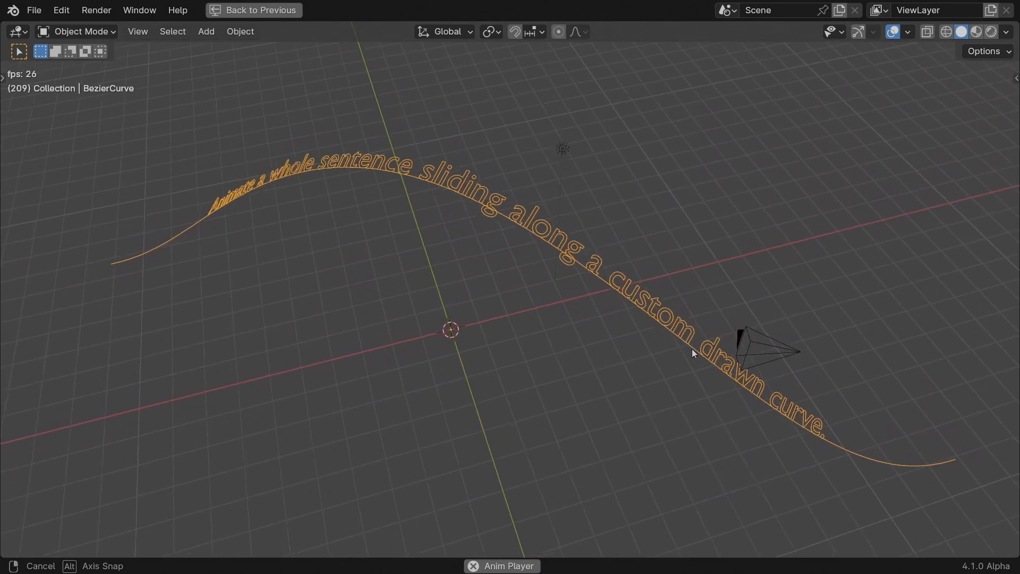
Check the curve tilt in Edit Mode, then place Translate Instances after Set Position
key(Tab)
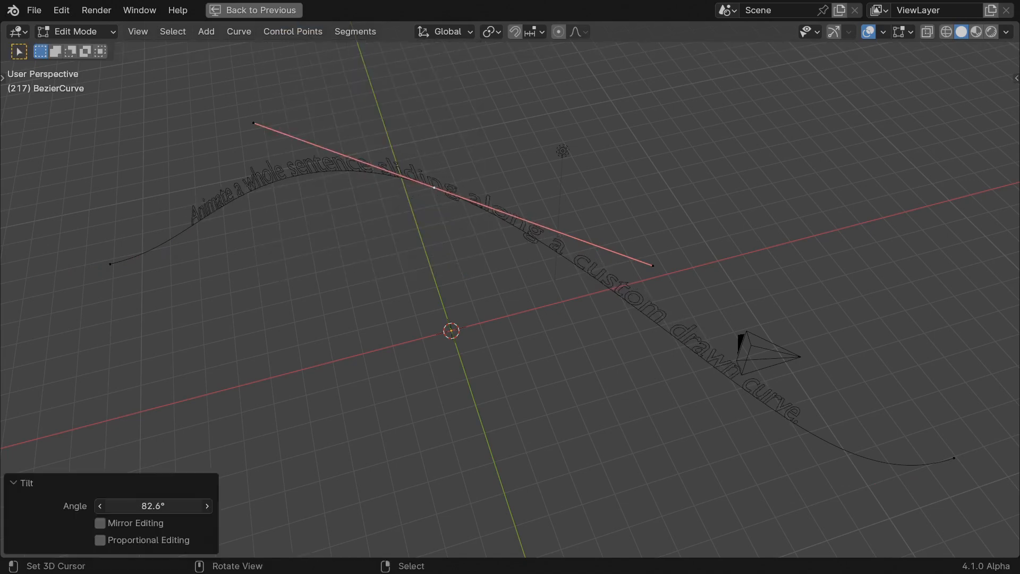
key(Tab)
text(trans)
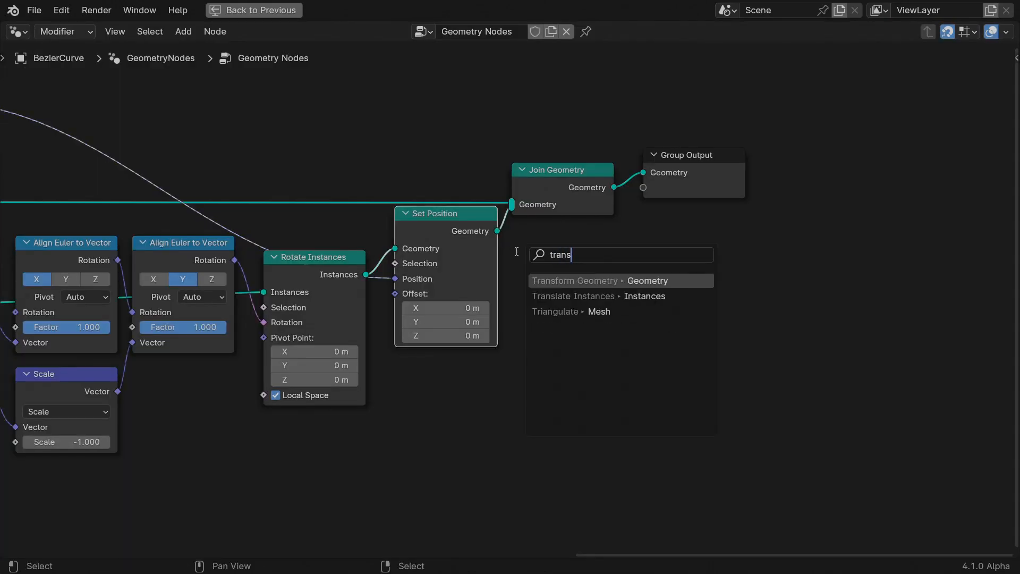
click(573, 297)
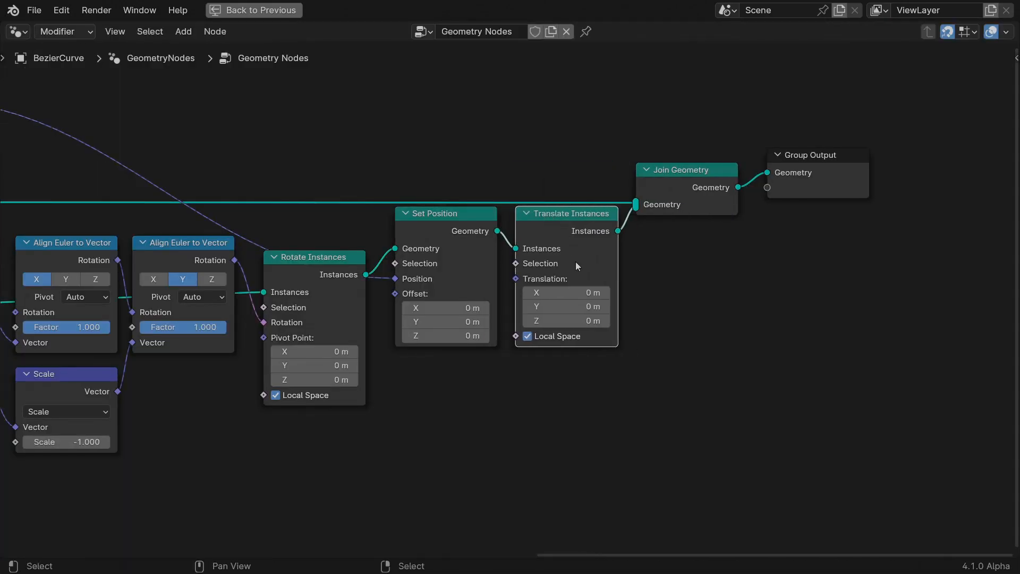